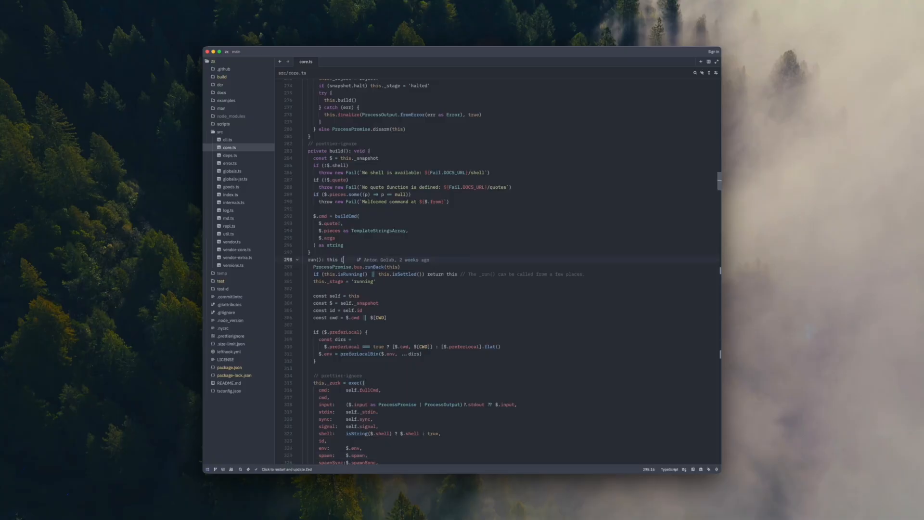
# Step: Write that run() is doing too much and should split into prepareExecution() and executeProcess()
pyautogui.scroll(-3)
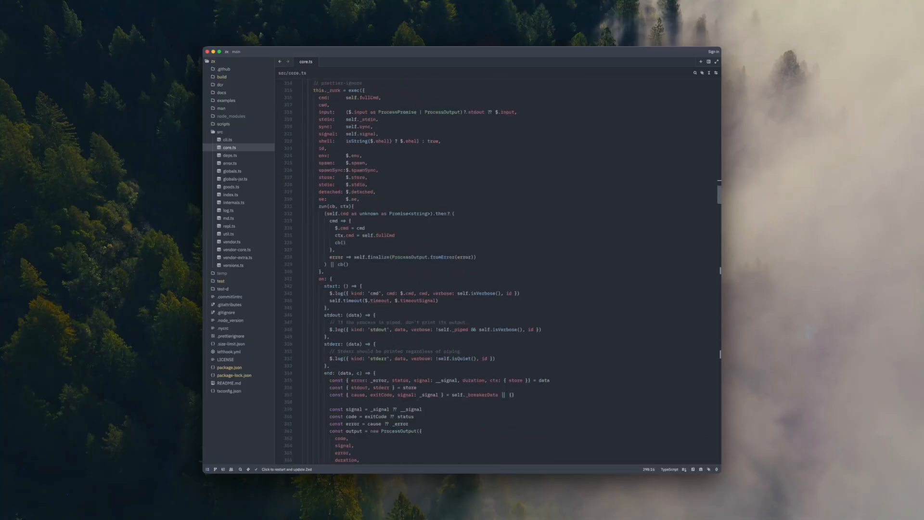
pyautogui.scroll(-3)
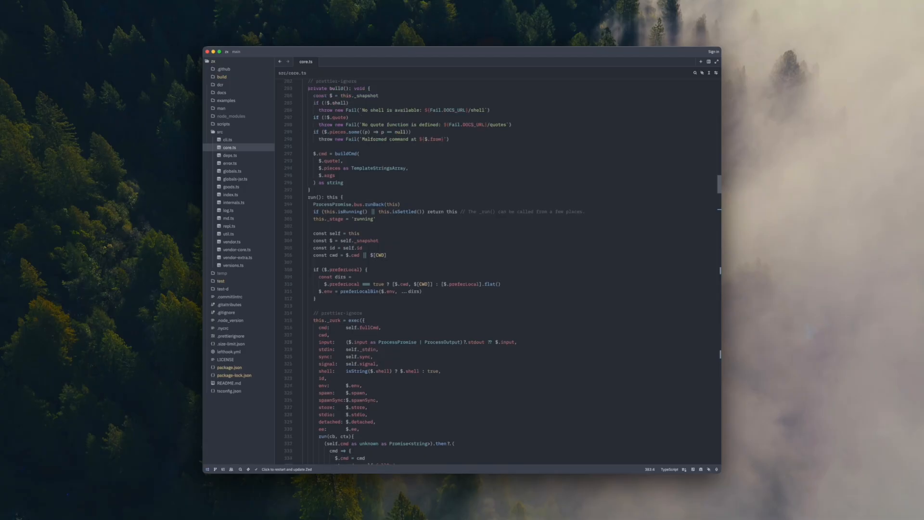
pyautogui.doubleClick(314, 197)
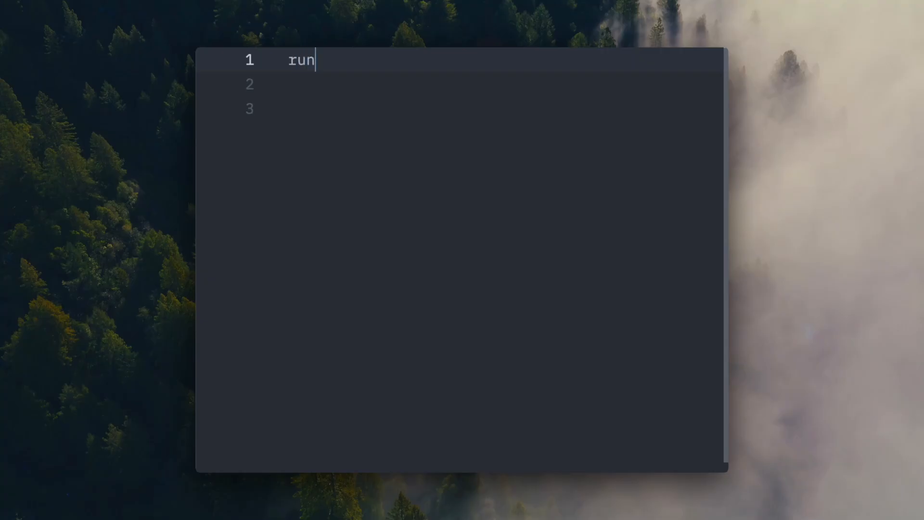
pyautogui.write('() is doing')
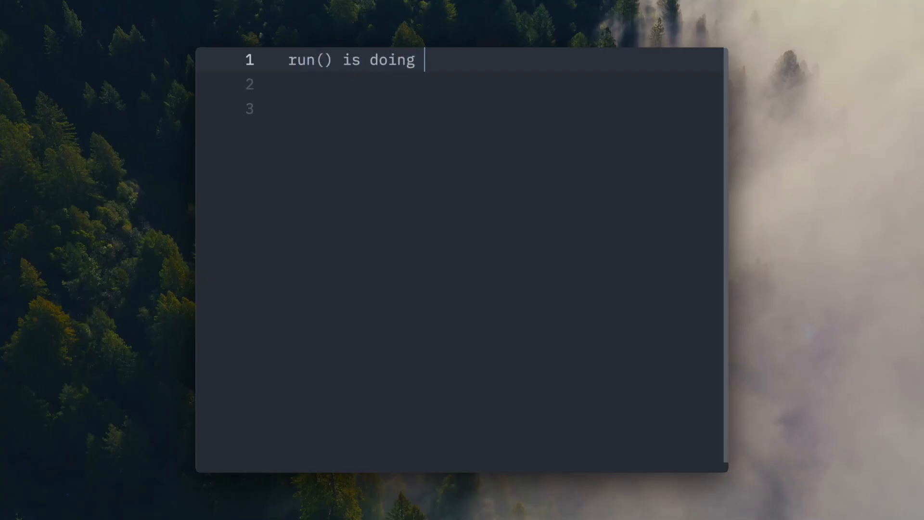
pyautogui.write('too much.')
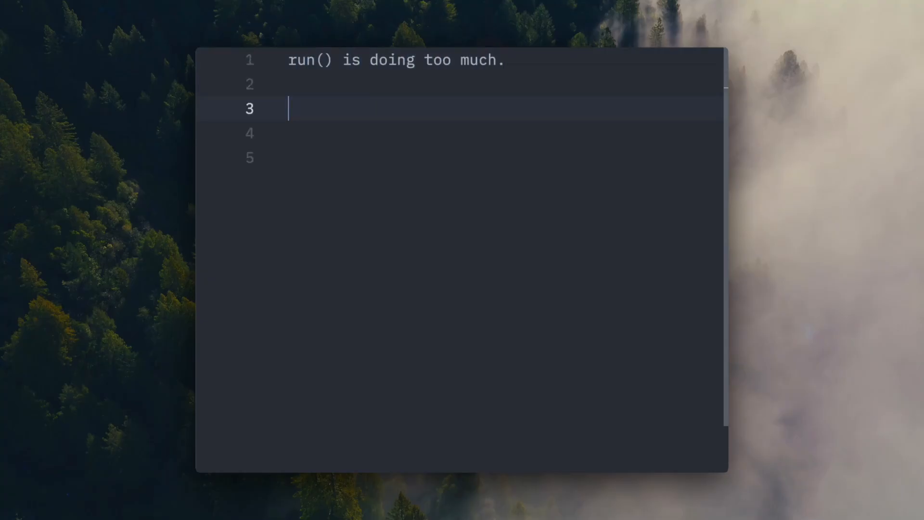
pyautogui.write("Let's spl")
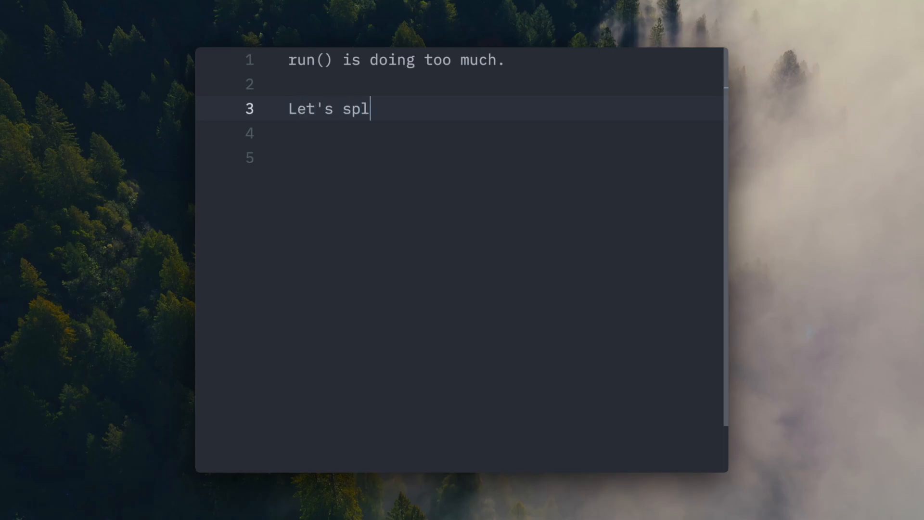
pyautogui.write('it it into:')
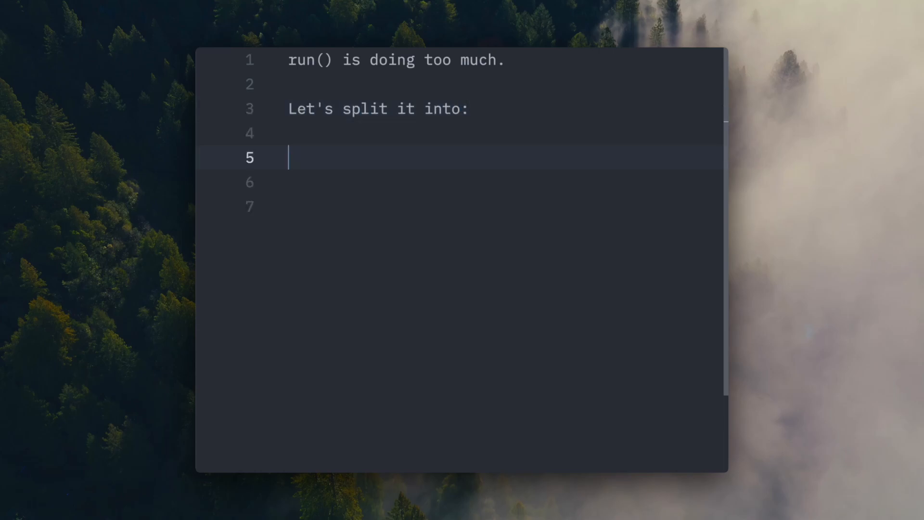
pyautogui.write('1) prep')
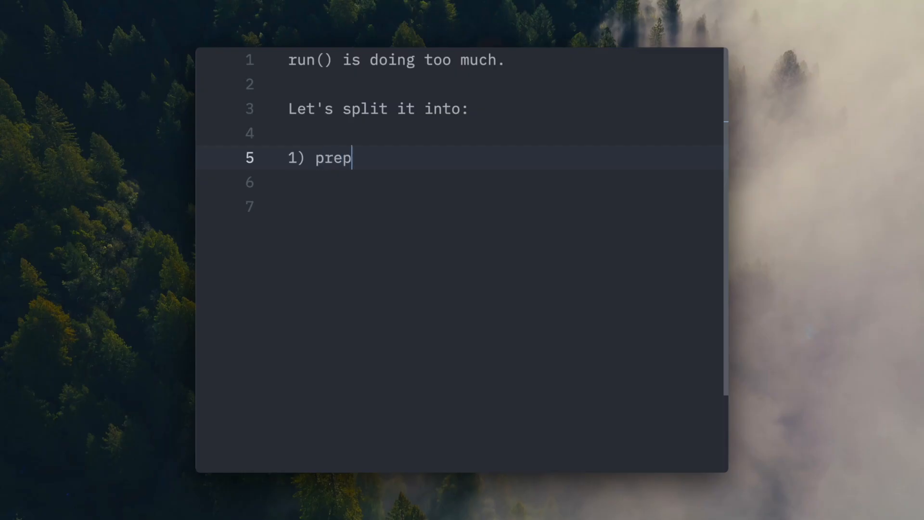
pyautogui.write('areExecution()')
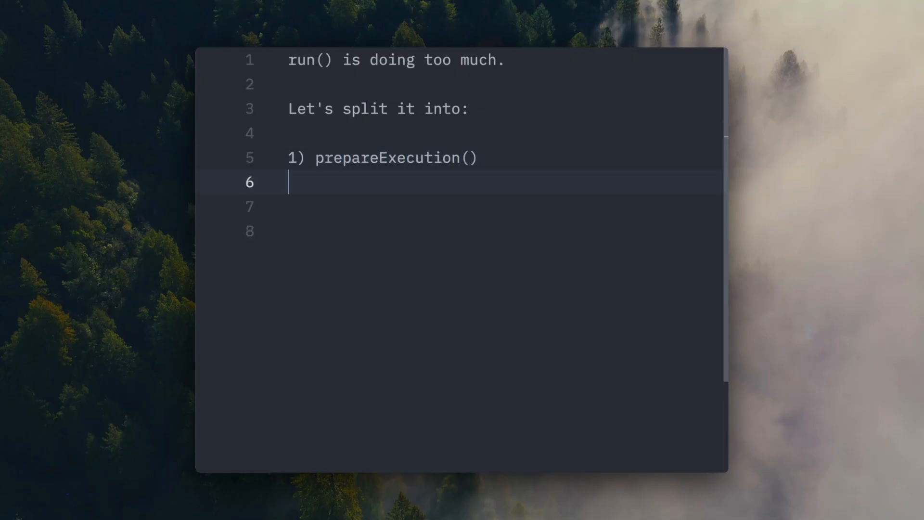
pyautogui.write('2)')
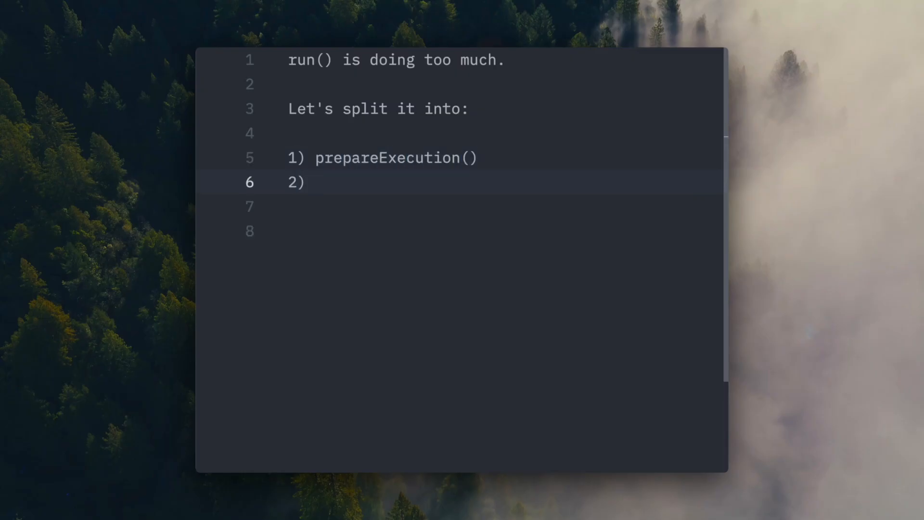
pyautogui.write('executeProces')
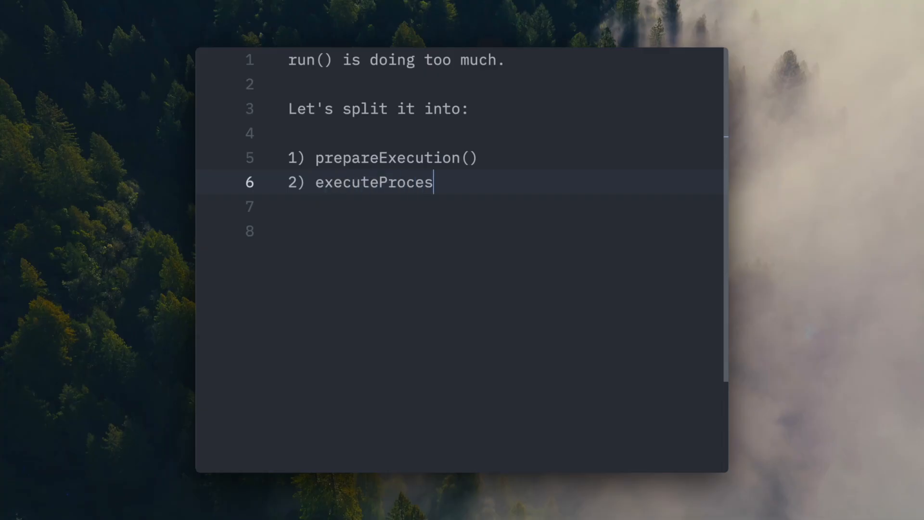
pyautogui.write('s()')
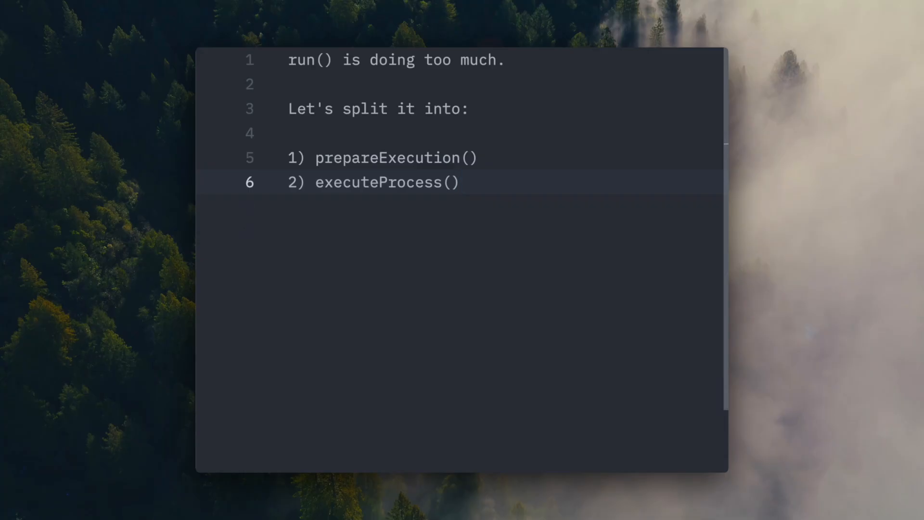
# Step: Append the request to also add tests to make sure nothing broke
pyautogui.write('+ also')
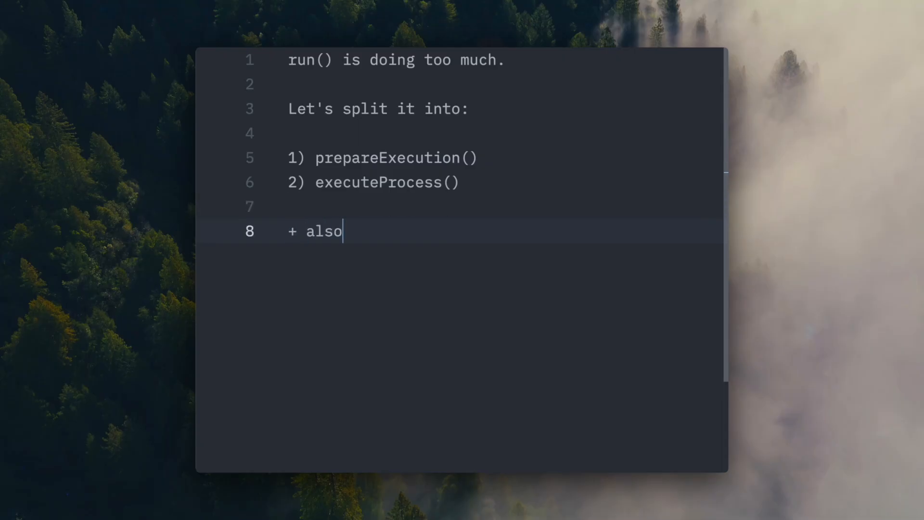
pyautogui.write(', add t')
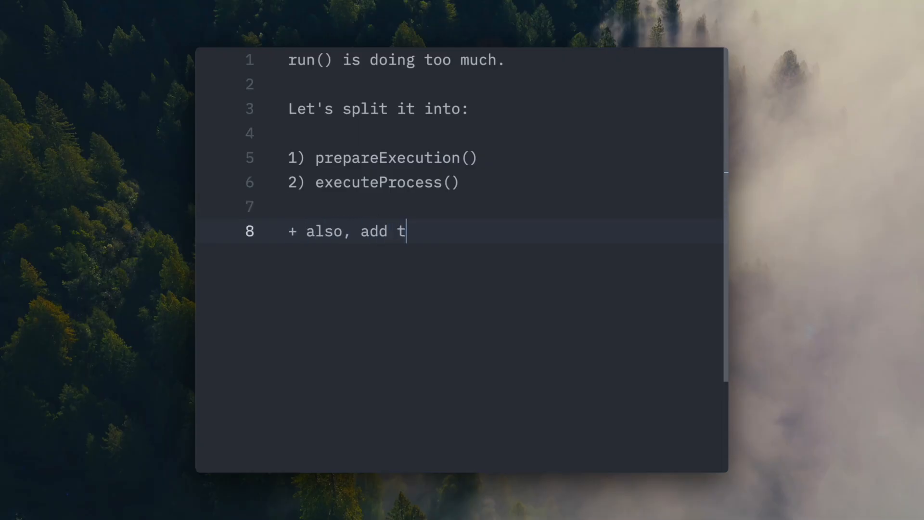
pyautogui.write('ests to make sure')
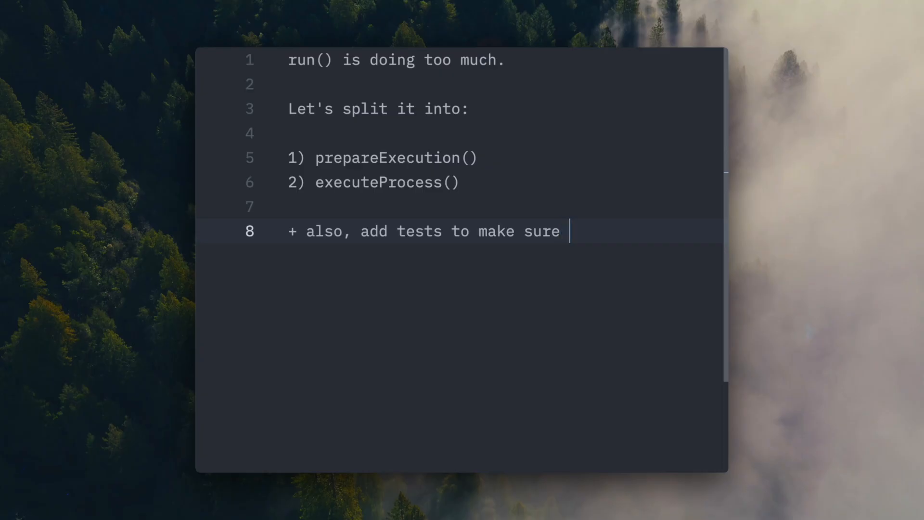
pyautogui.write('nothing b')
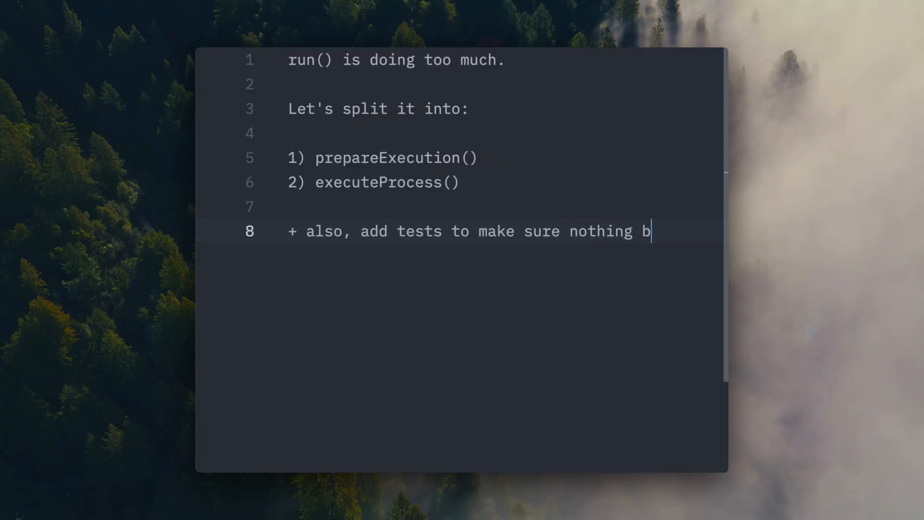
pyautogui.write('roke.')
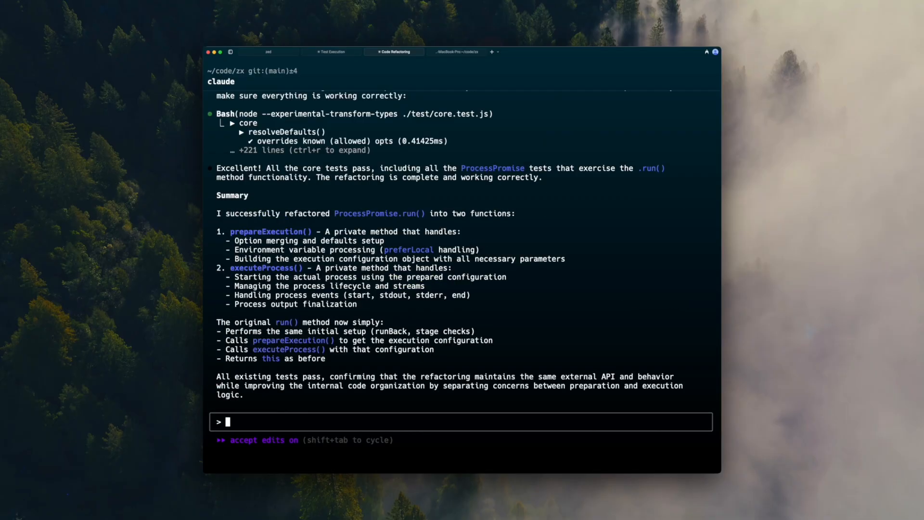
pyautogui.click(456, 52)
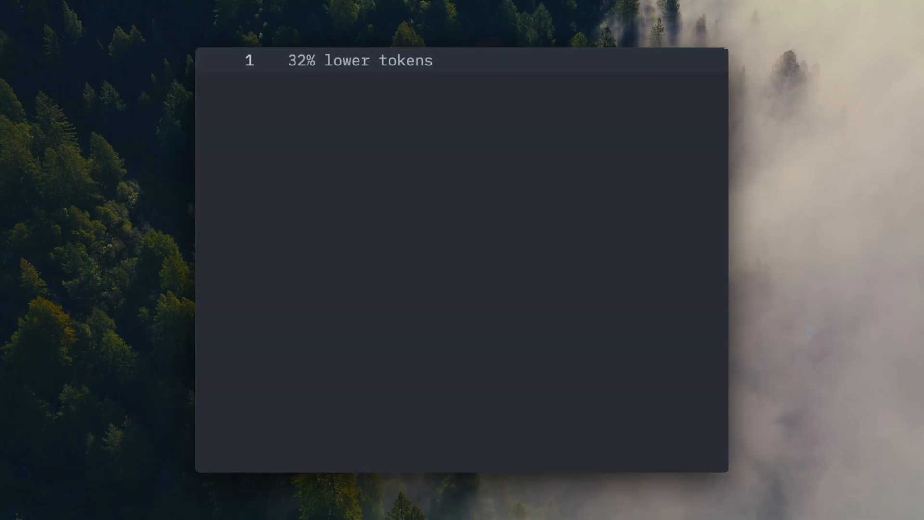
# Step: Add "35% faster" on a new line beneath "32% lower tokens" in the results note
pyautogui.write('35% faster')
pyautogui.write('half the edits')
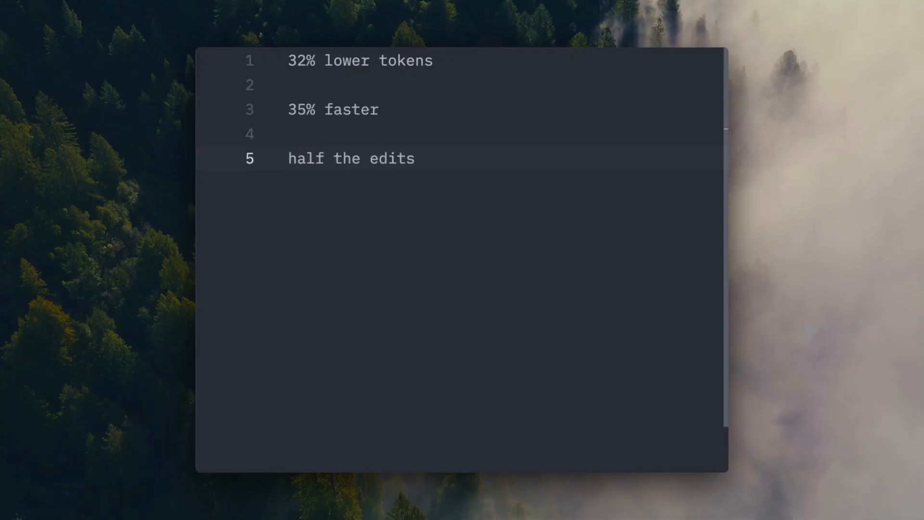
pyautogui.click(416, 158)
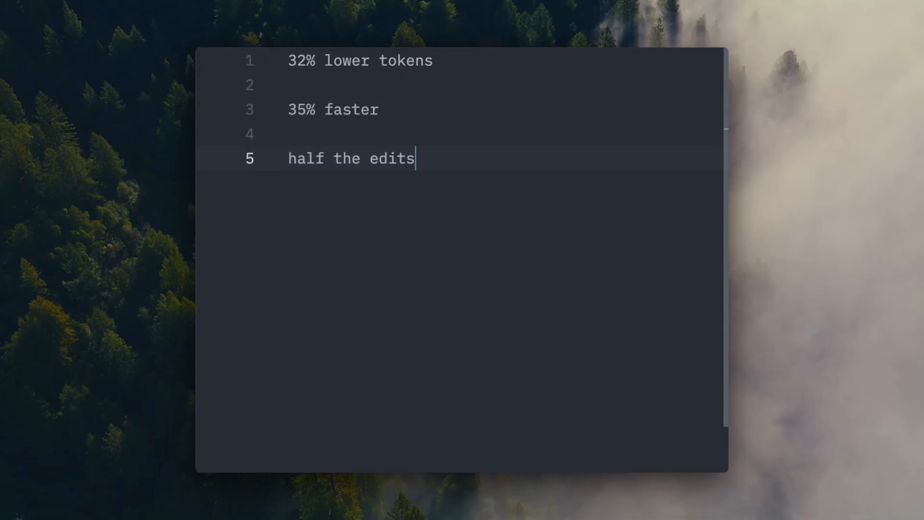